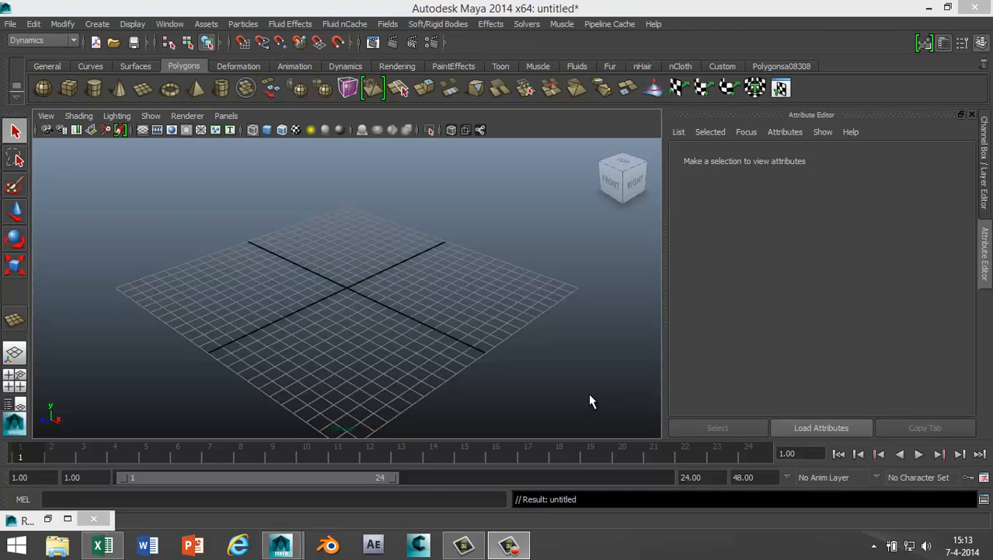
pyautogui.moveTo(381, 304)
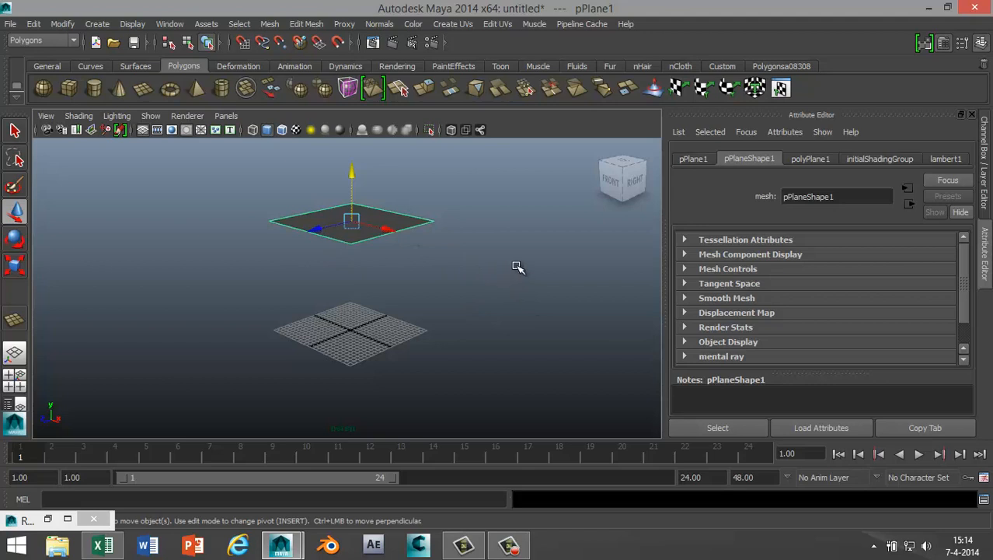
pyautogui.moveTo(379, 212)
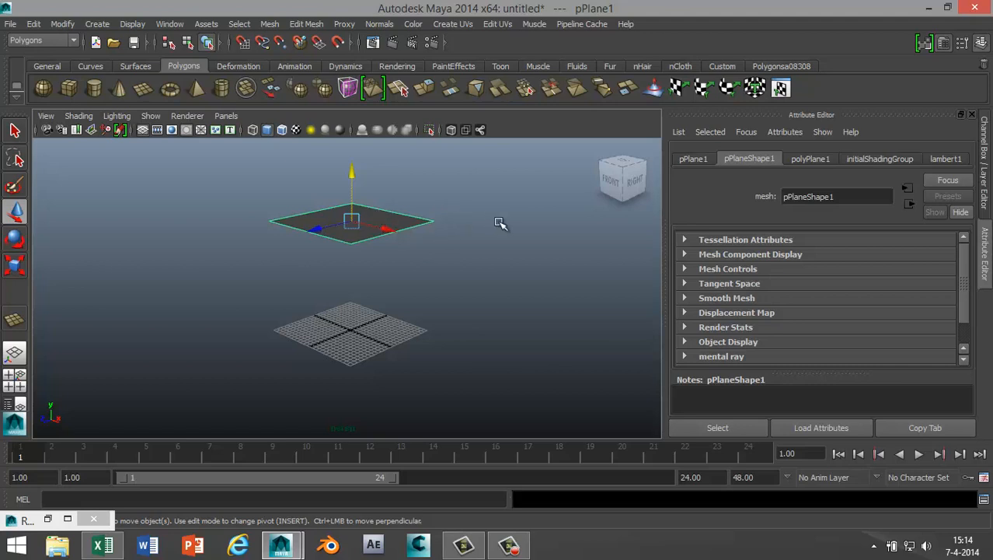
pyautogui.moveTo(542, 288)
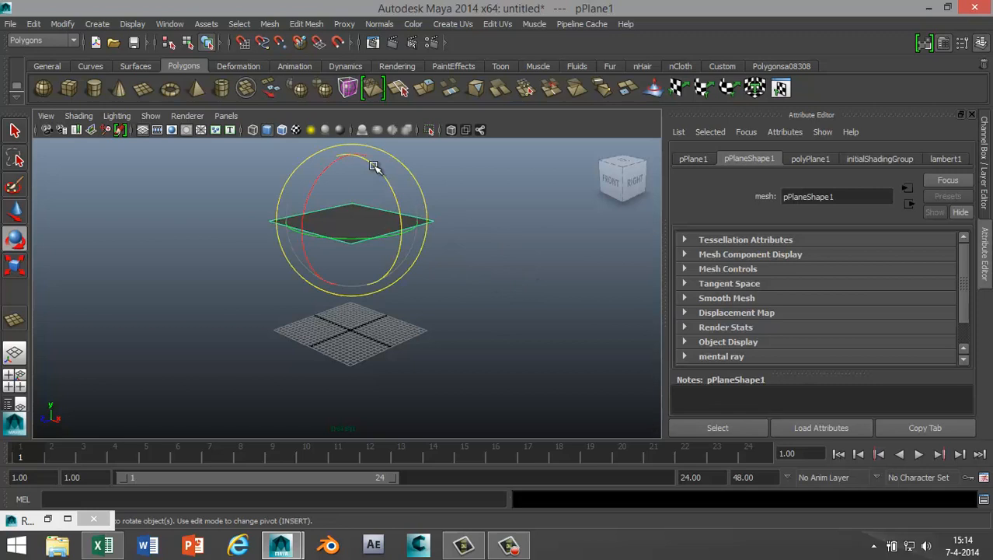
# Flip pPlane1 upside down by setting its Rotate Z to -180.
pyautogui.moveTo(374, 165); pyautogui.dragTo(397, 192)
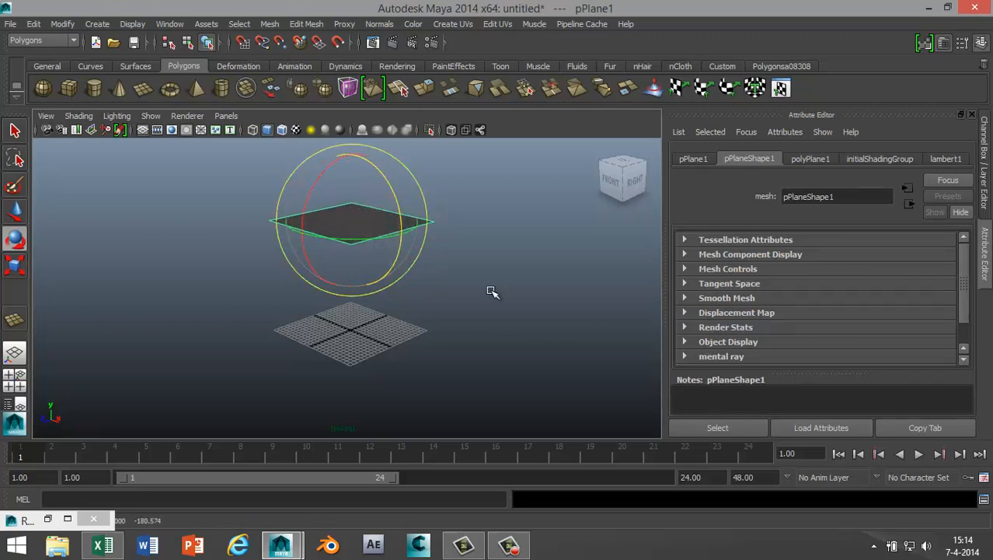
pyautogui.click(693, 159)
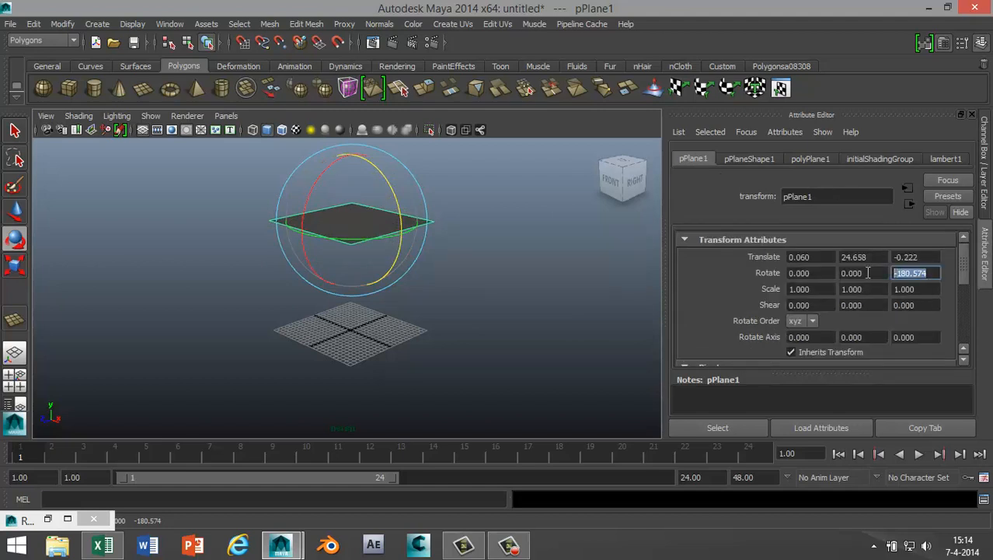
pyautogui.write('-180')
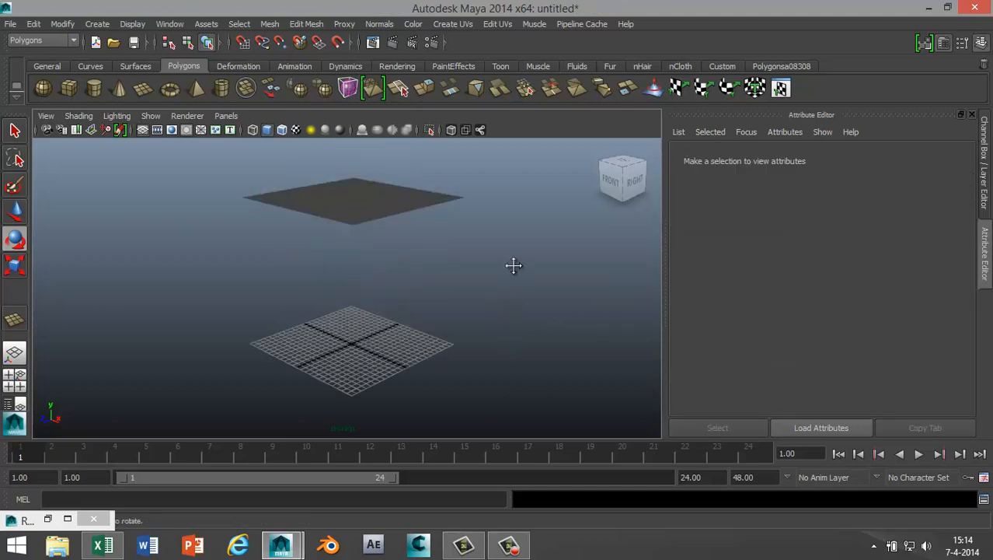
pyautogui.moveTo(513, 265); pyautogui.dragTo(445, 194)
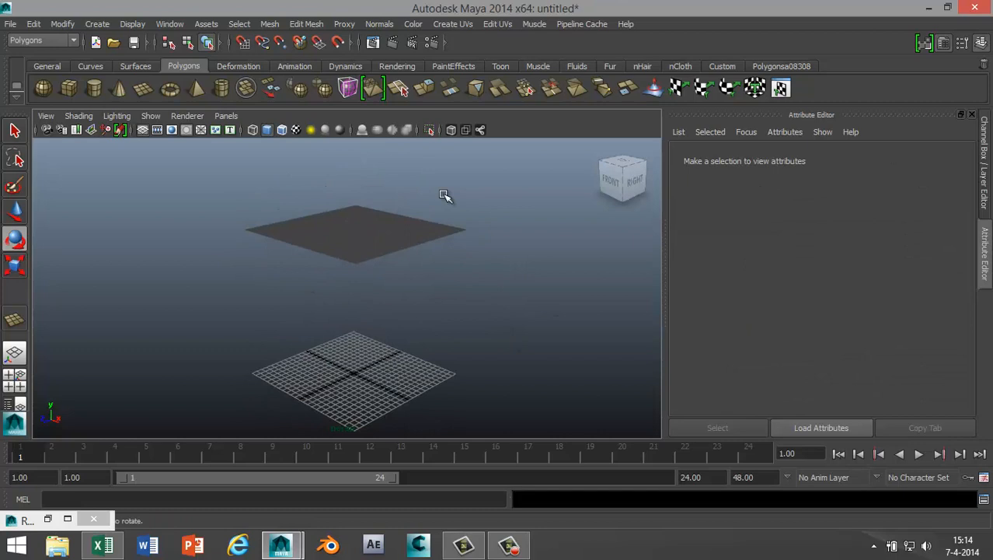
pyautogui.click(355, 228)
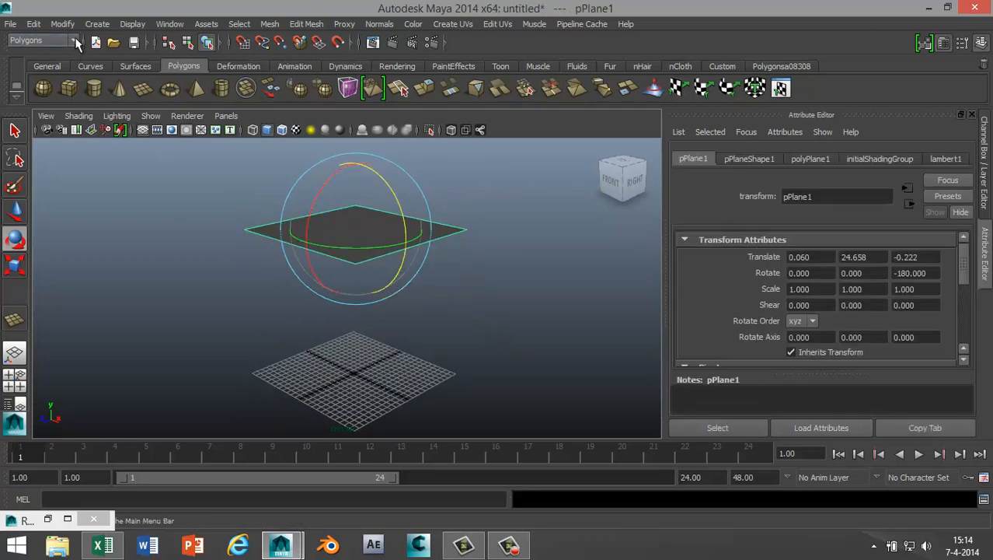
# Switch to the Dynamics menu set and open the Particles menu.
pyautogui.click(35, 40)
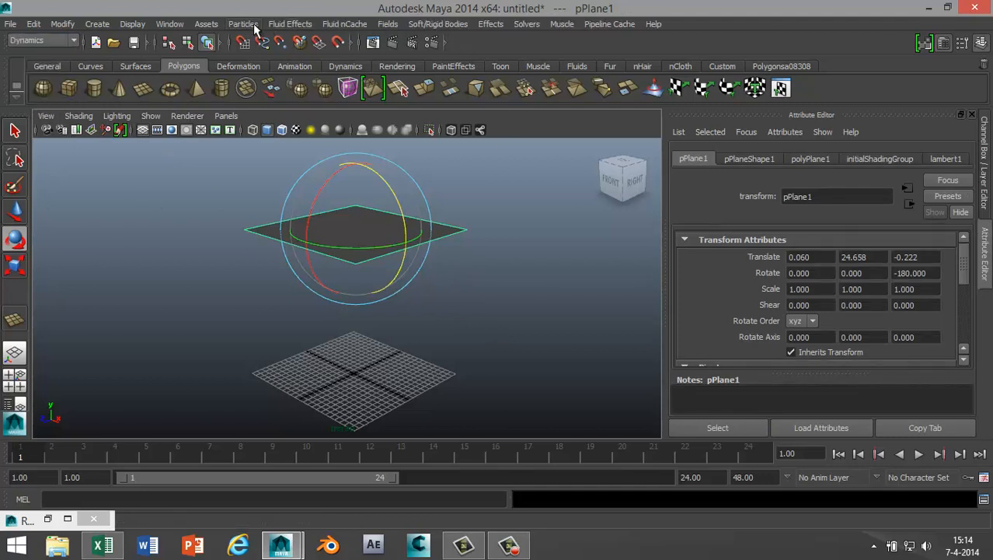
pyautogui.click(243, 23)
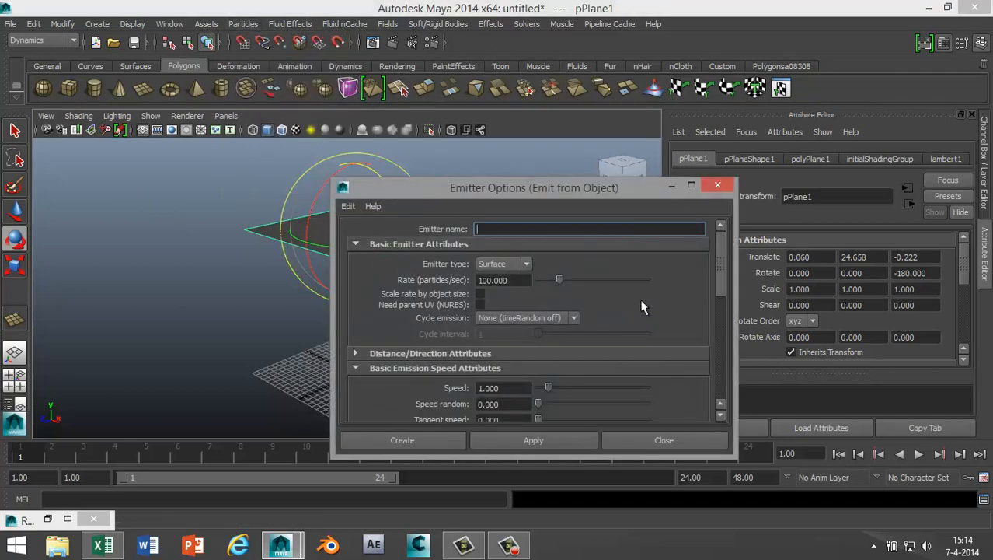
# Create a Surface-type particle emitter on pPlane1 from Emitter Options.
pyautogui.moveTo(534, 187); pyautogui.dragTo(466, 273)
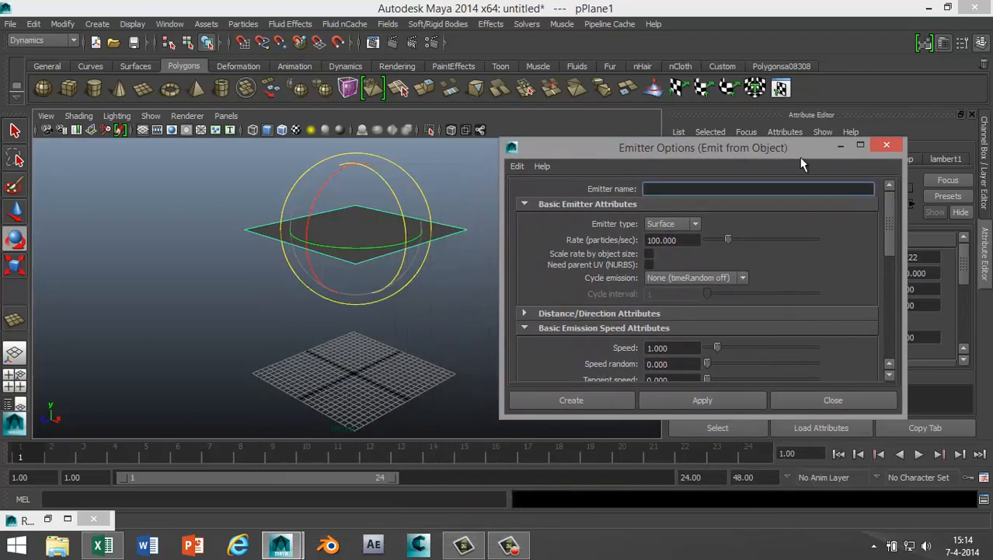
pyautogui.click(672, 224)
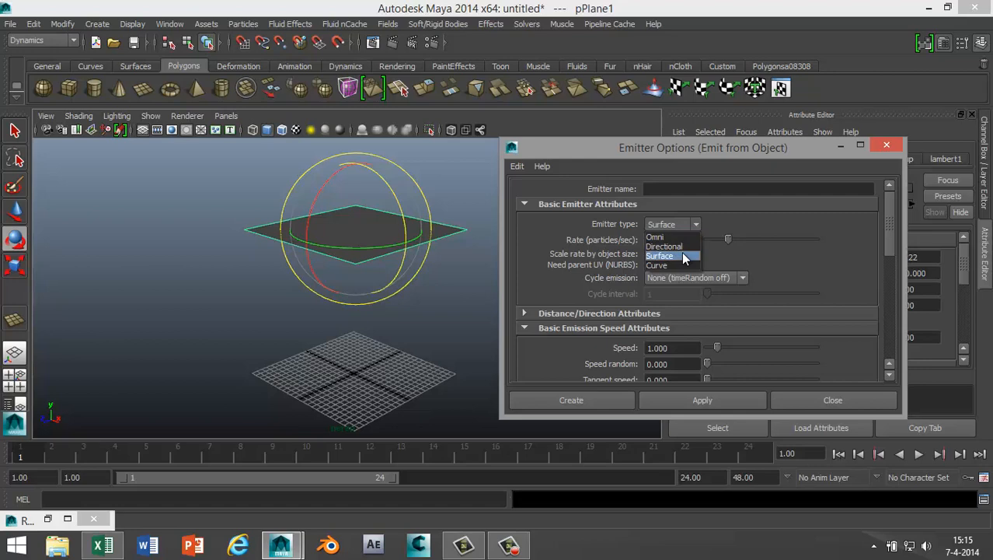
pyautogui.click(660, 256)
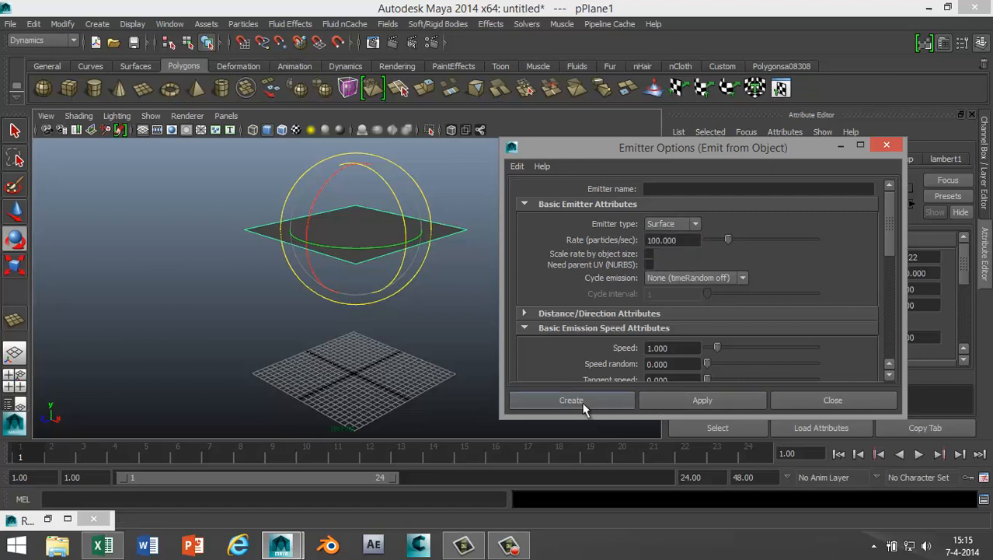
pyautogui.click(572, 399)
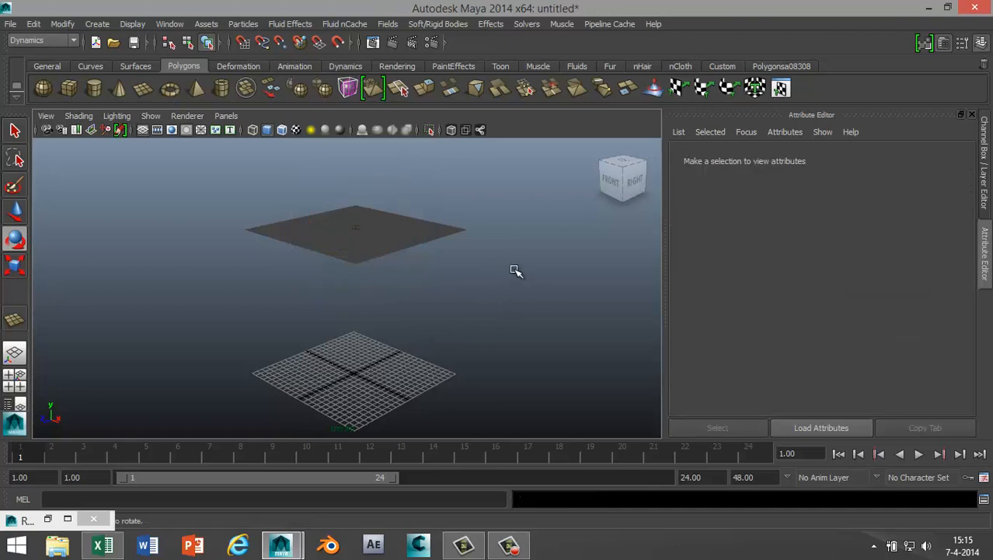
# Reselect the emitter plane pPlane1.
pyautogui.click(355, 226)
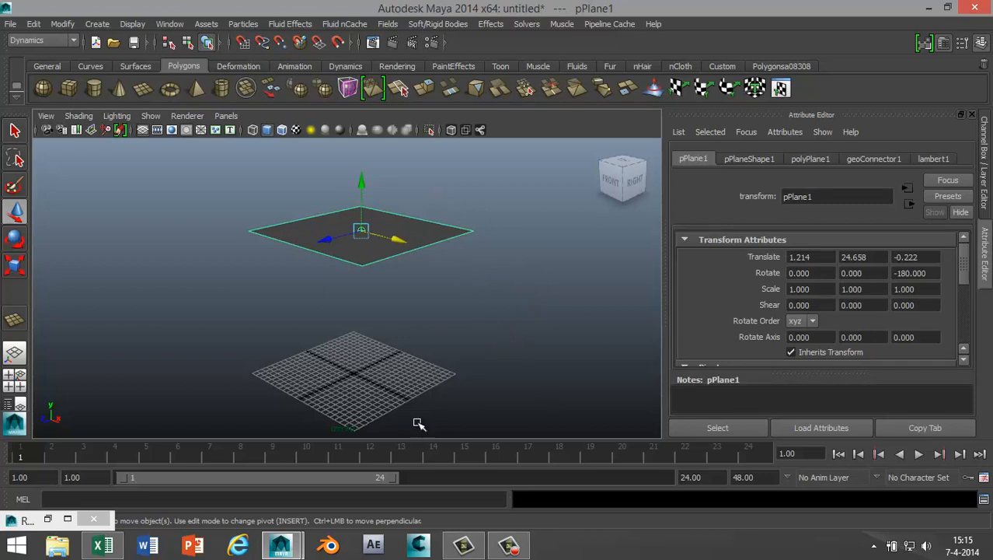
pyautogui.moveTo(524, 362)
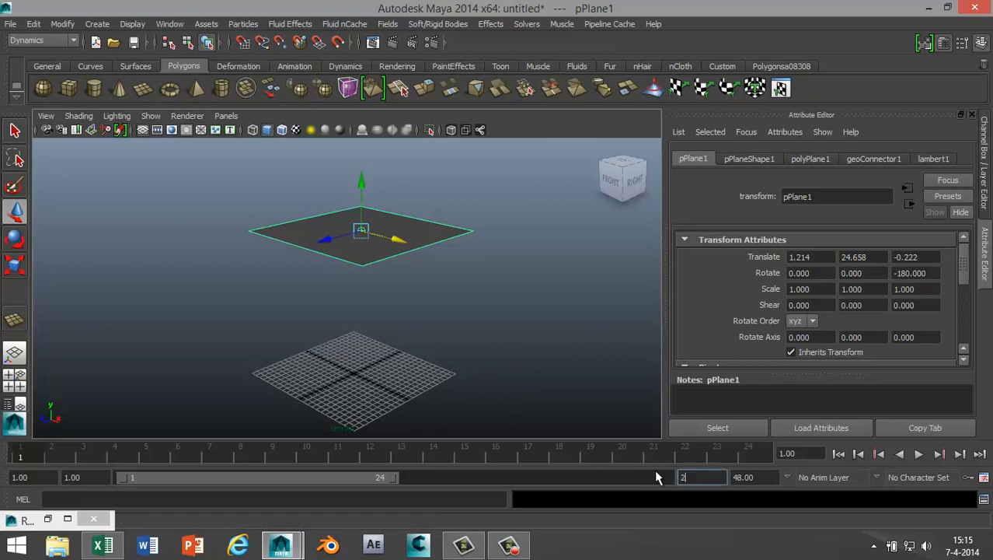
# Set the end time to 2000 frames and play the particle animation.
pyautogui.write('2000.00')
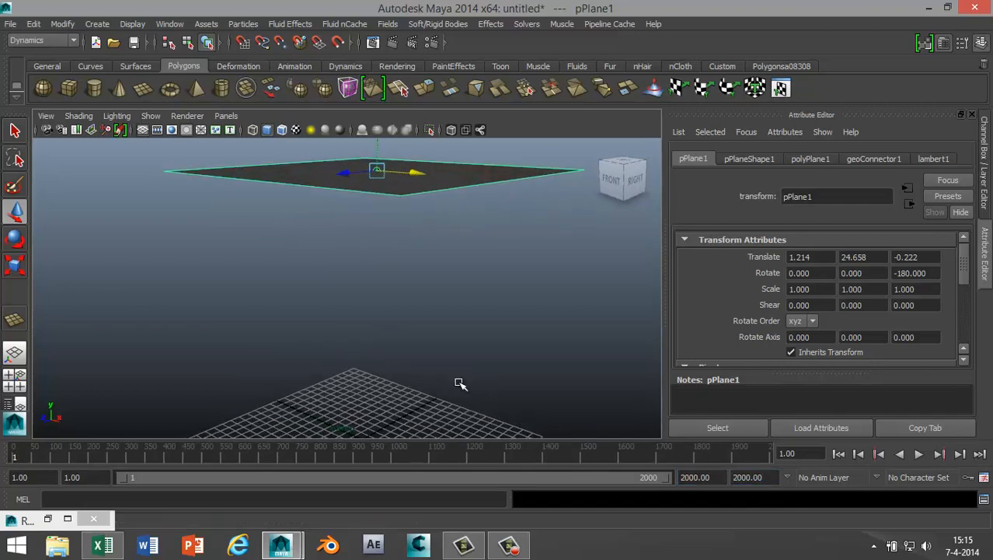
pyautogui.click(918, 453)
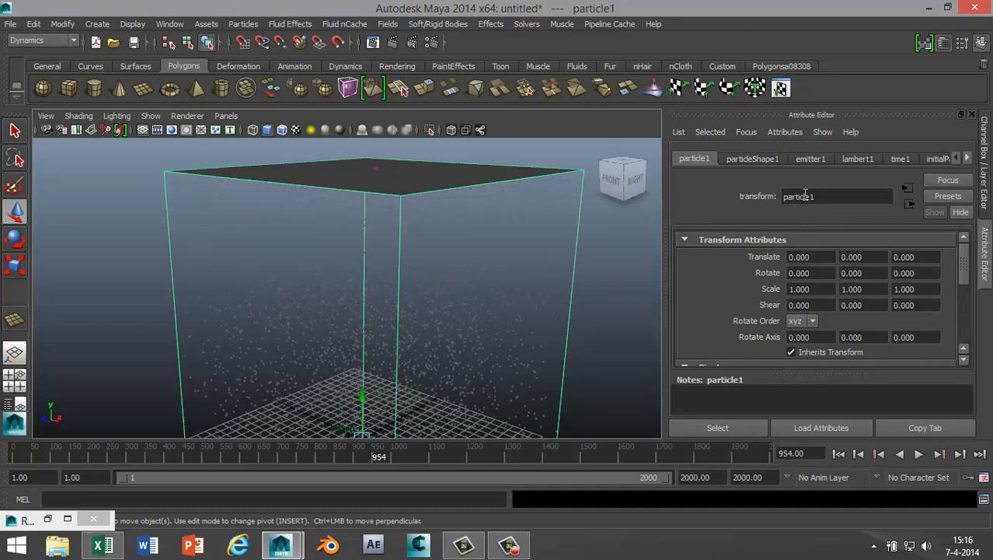
# Set emitter1's emission Speed to 0.5 and replay the simulation.
pyautogui.click(752, 158)
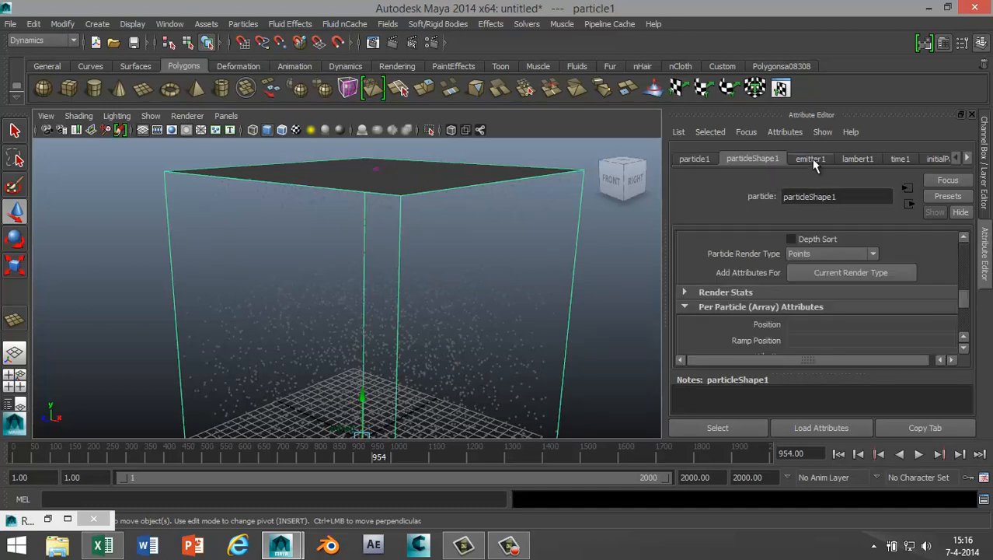
pyautogui.click(810, 158)
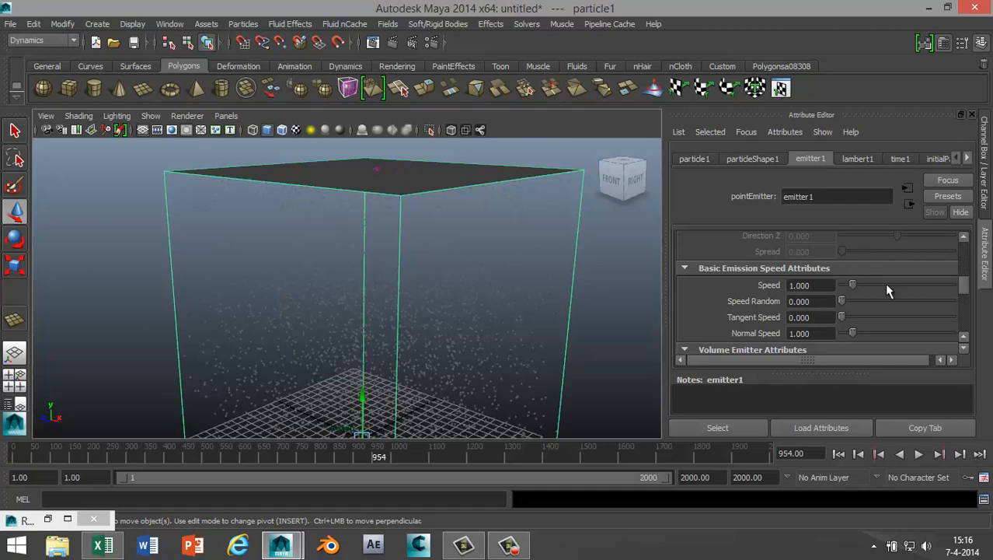
pyautogui.moveTo(860, 247)
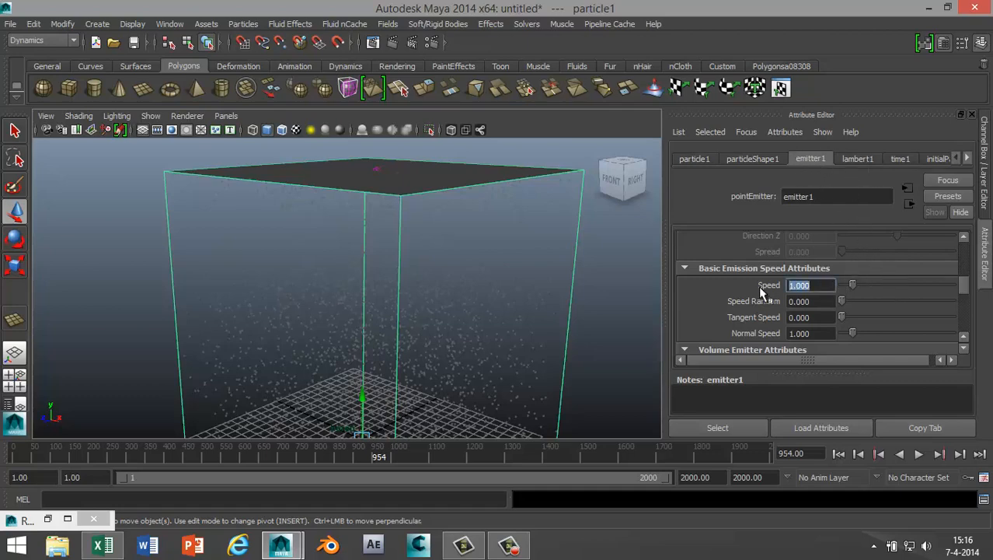
pyautogui.write('0.5')
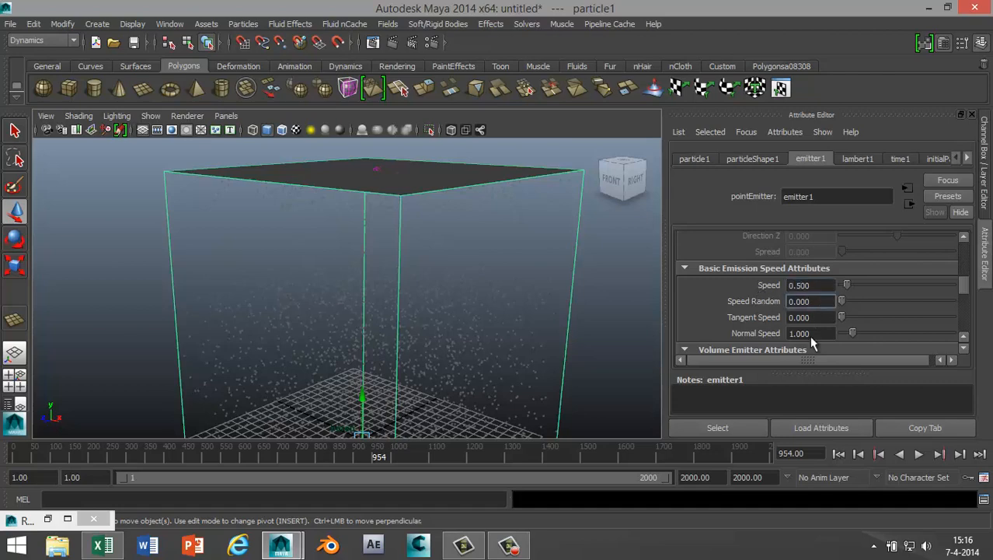
pyautogui.click(919, 454)
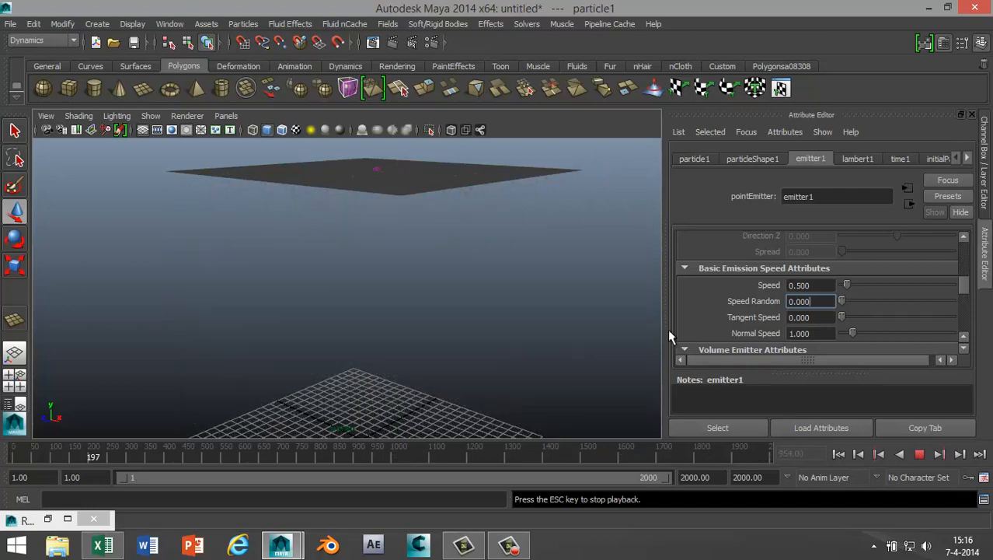
pyautogui.click(919, 454)
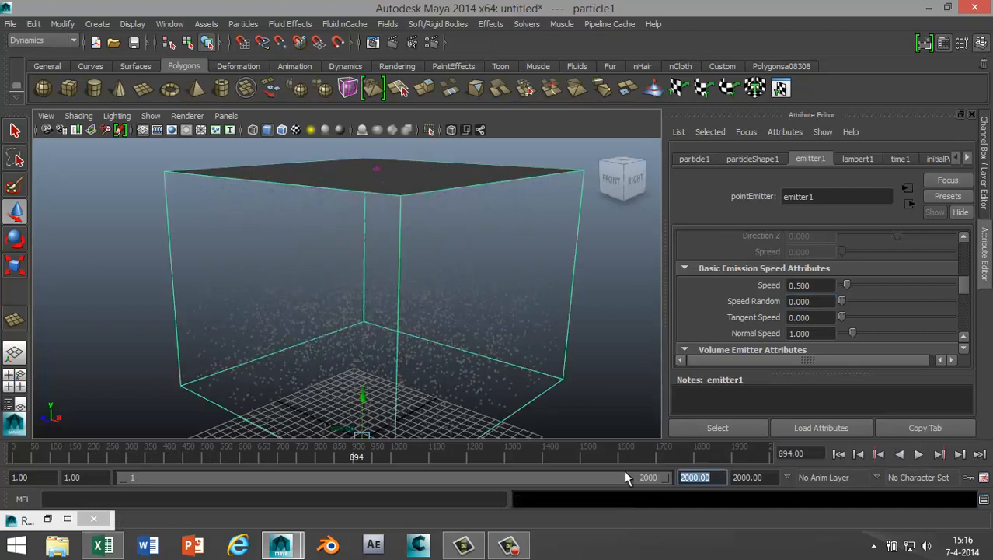
# Set the end time to 5000 frames and play the snowfall.
pyautogui.write('5000')
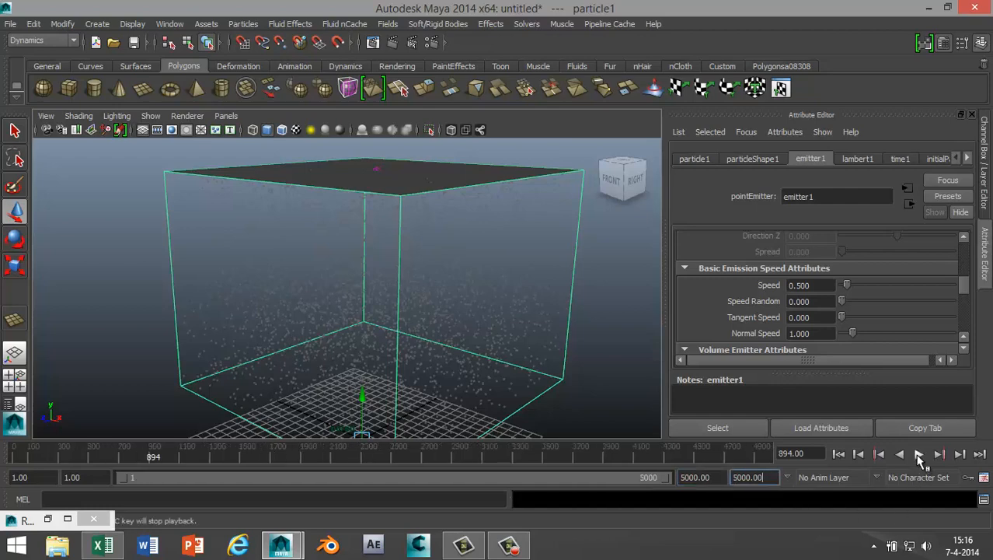
pyautogui.click(919, 454)
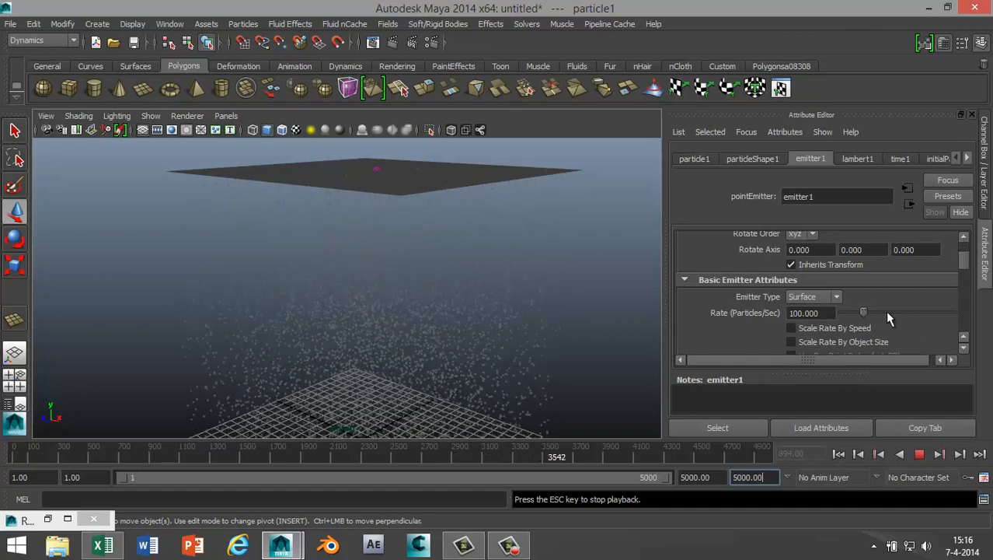
pyautogui.moveTo(758, 328)
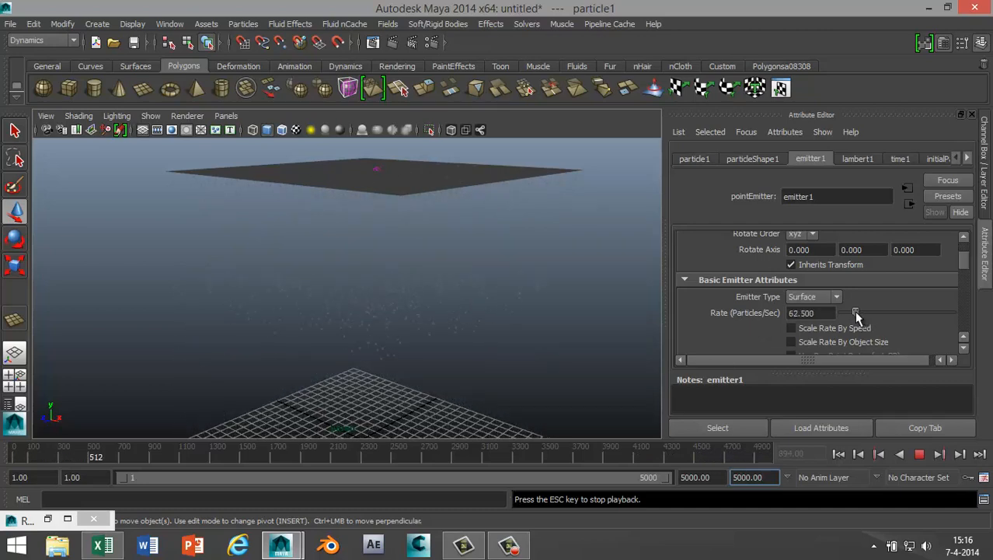
# Lower emitter1's Rate to about 49.342 particles per second.
pyautogui.moveTo(855, 312); pyautogui.dragTo(843, 312)
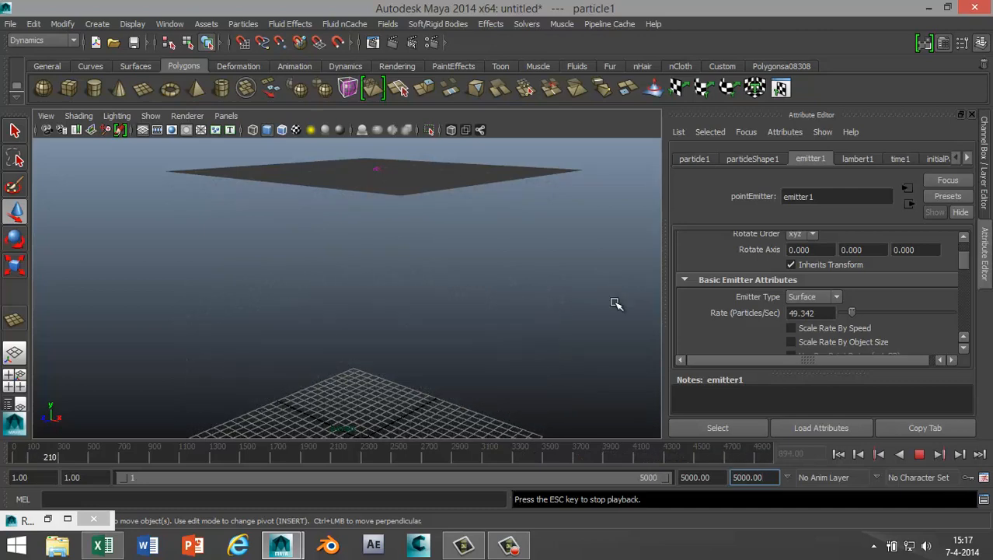
pyautogui.click(921, 454)
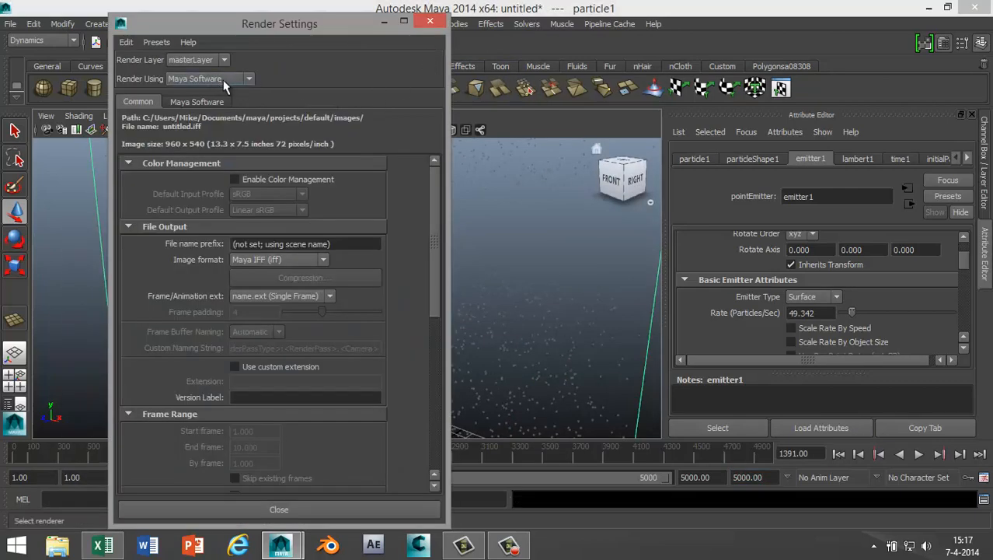
# Switch the Render Using option to Maya Hardware.
pyautogui.click(278, 509)
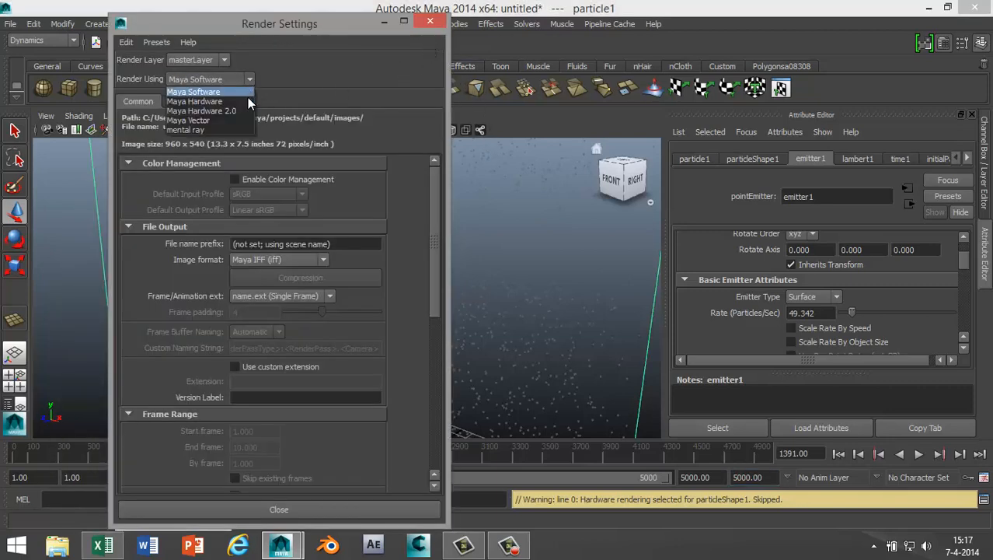
pyautogui.click(194, 101)
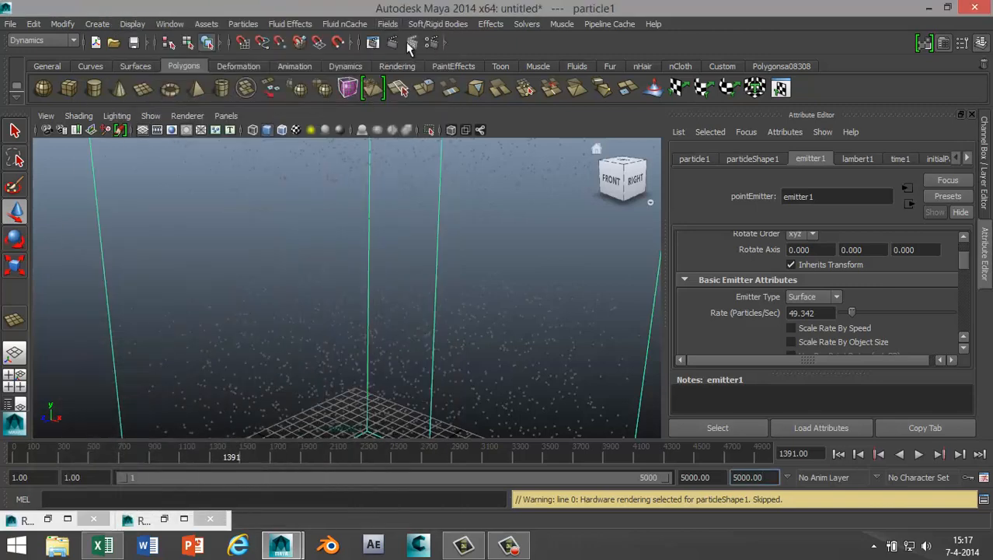
pyautogui.click(412, 43)
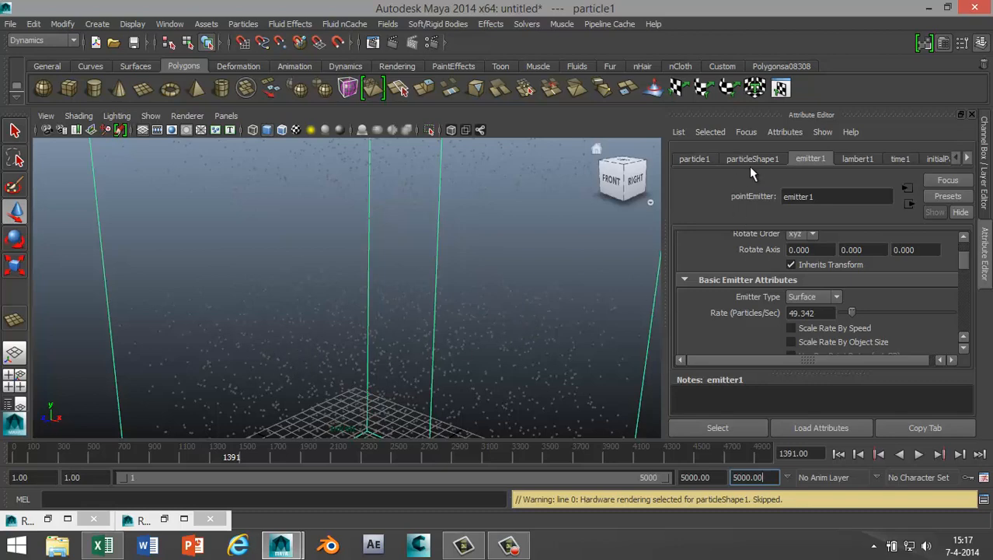
pyautogui.moveTo(260, 286)
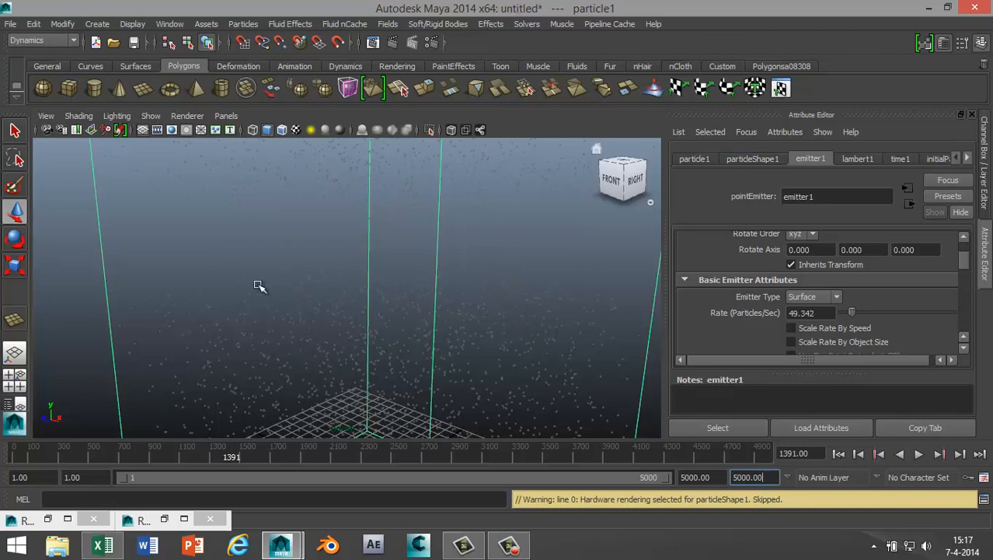
pyautogui.moveTo(315, 337)
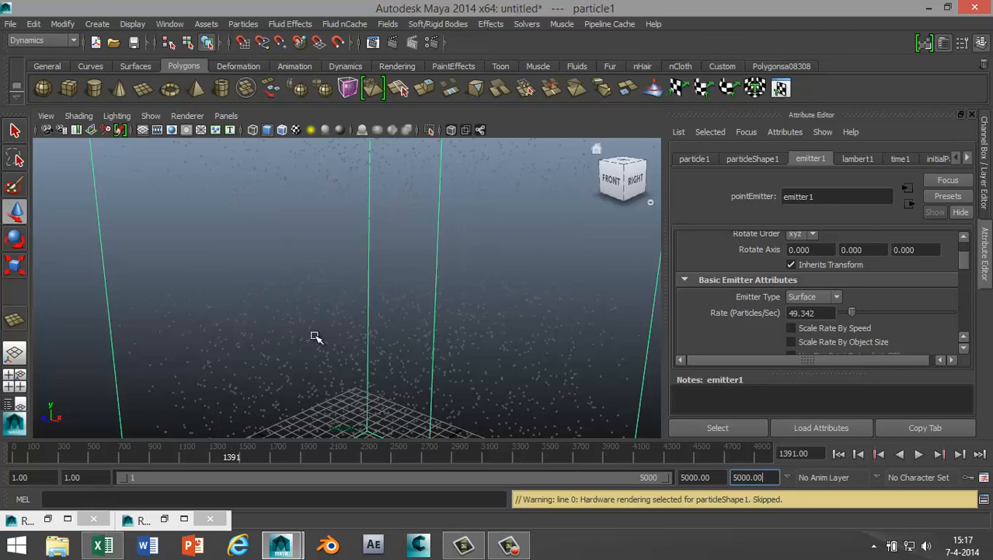
pyautogui.moveTo(579, 297)
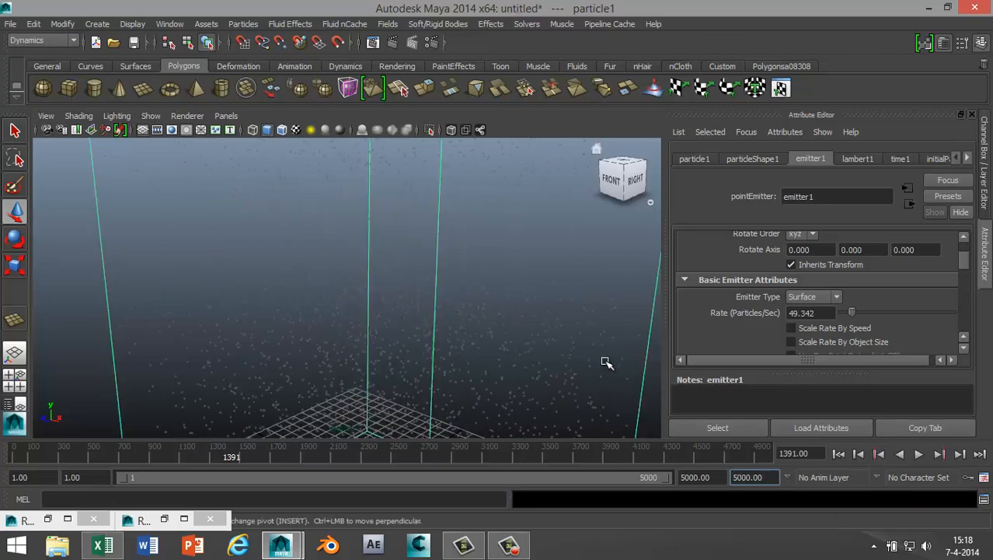
# Play the snow simulation forwards from the playback controls.
pyautogui.click(918, 454)
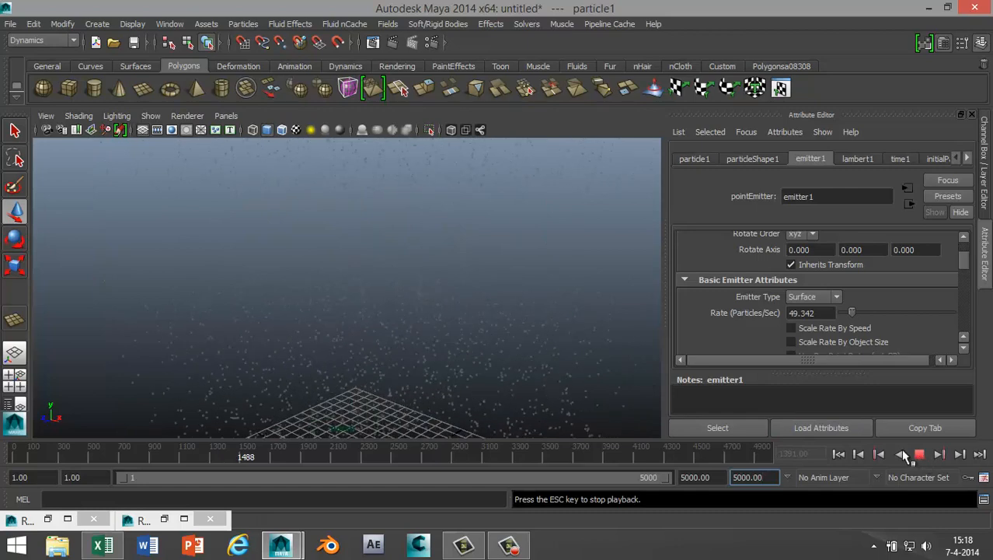
pyautogui.click(918, 454)
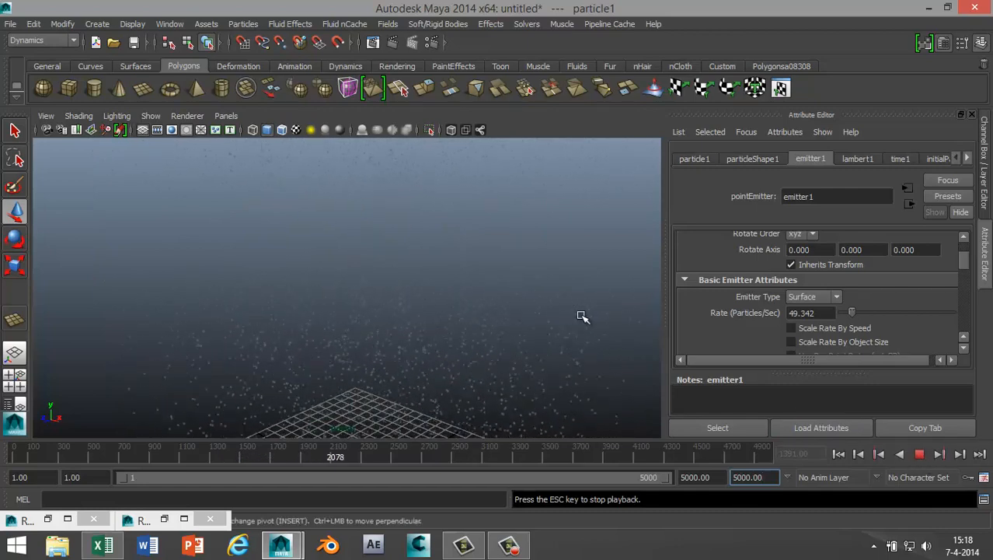